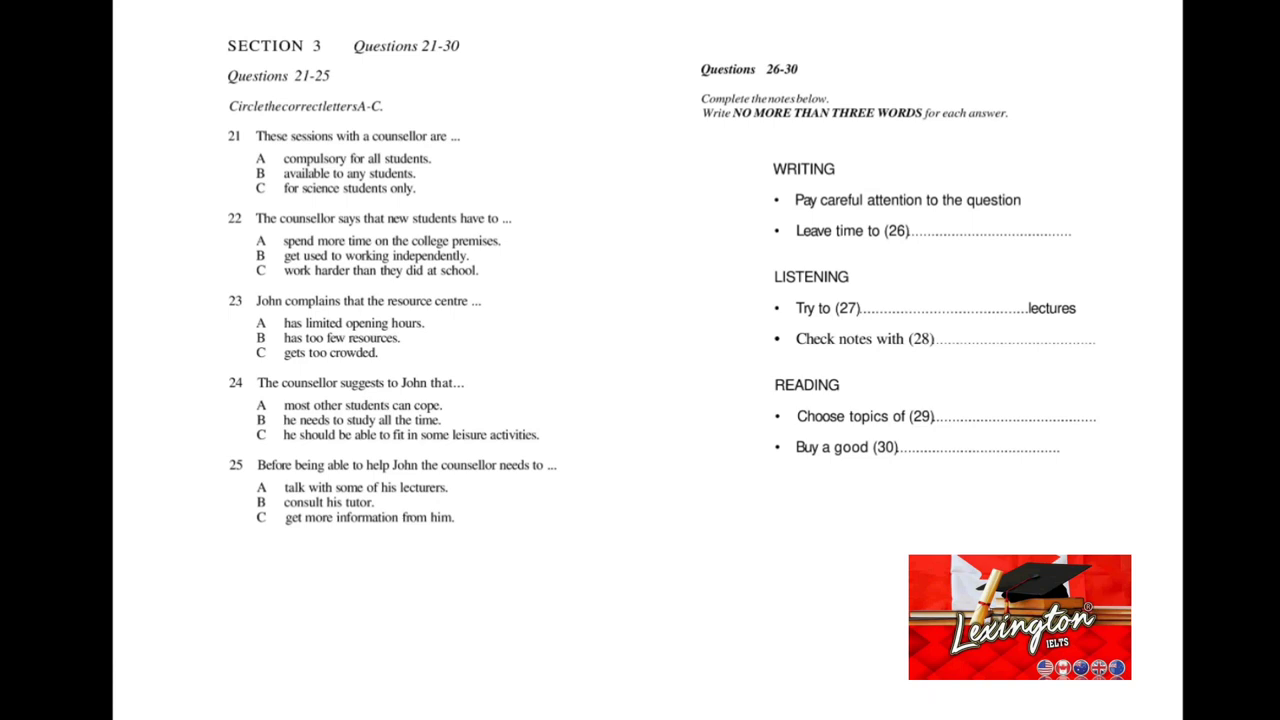
{"action": "scroll", "scroll_direction": "down", "scroll_amount": 3}
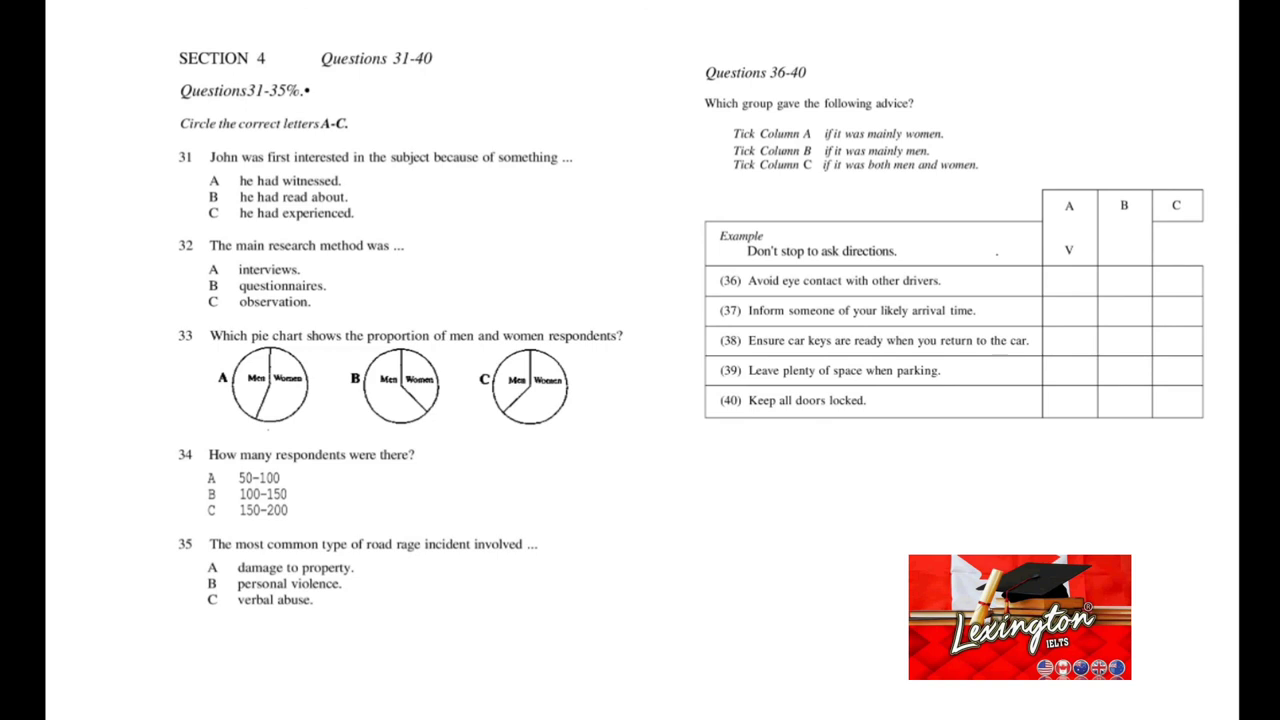